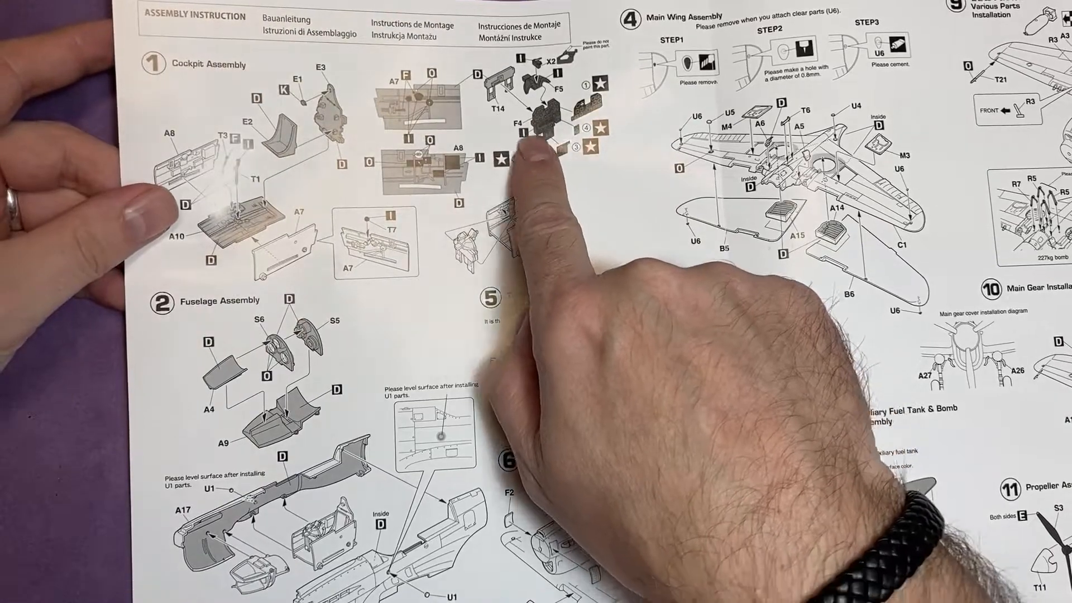
mouse_move(595, 205)
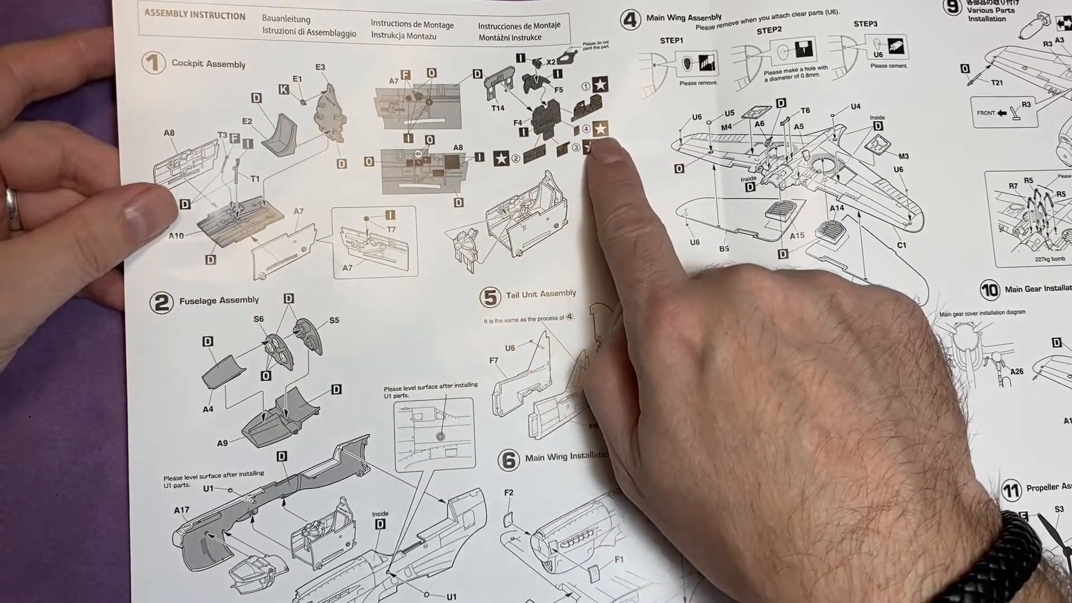